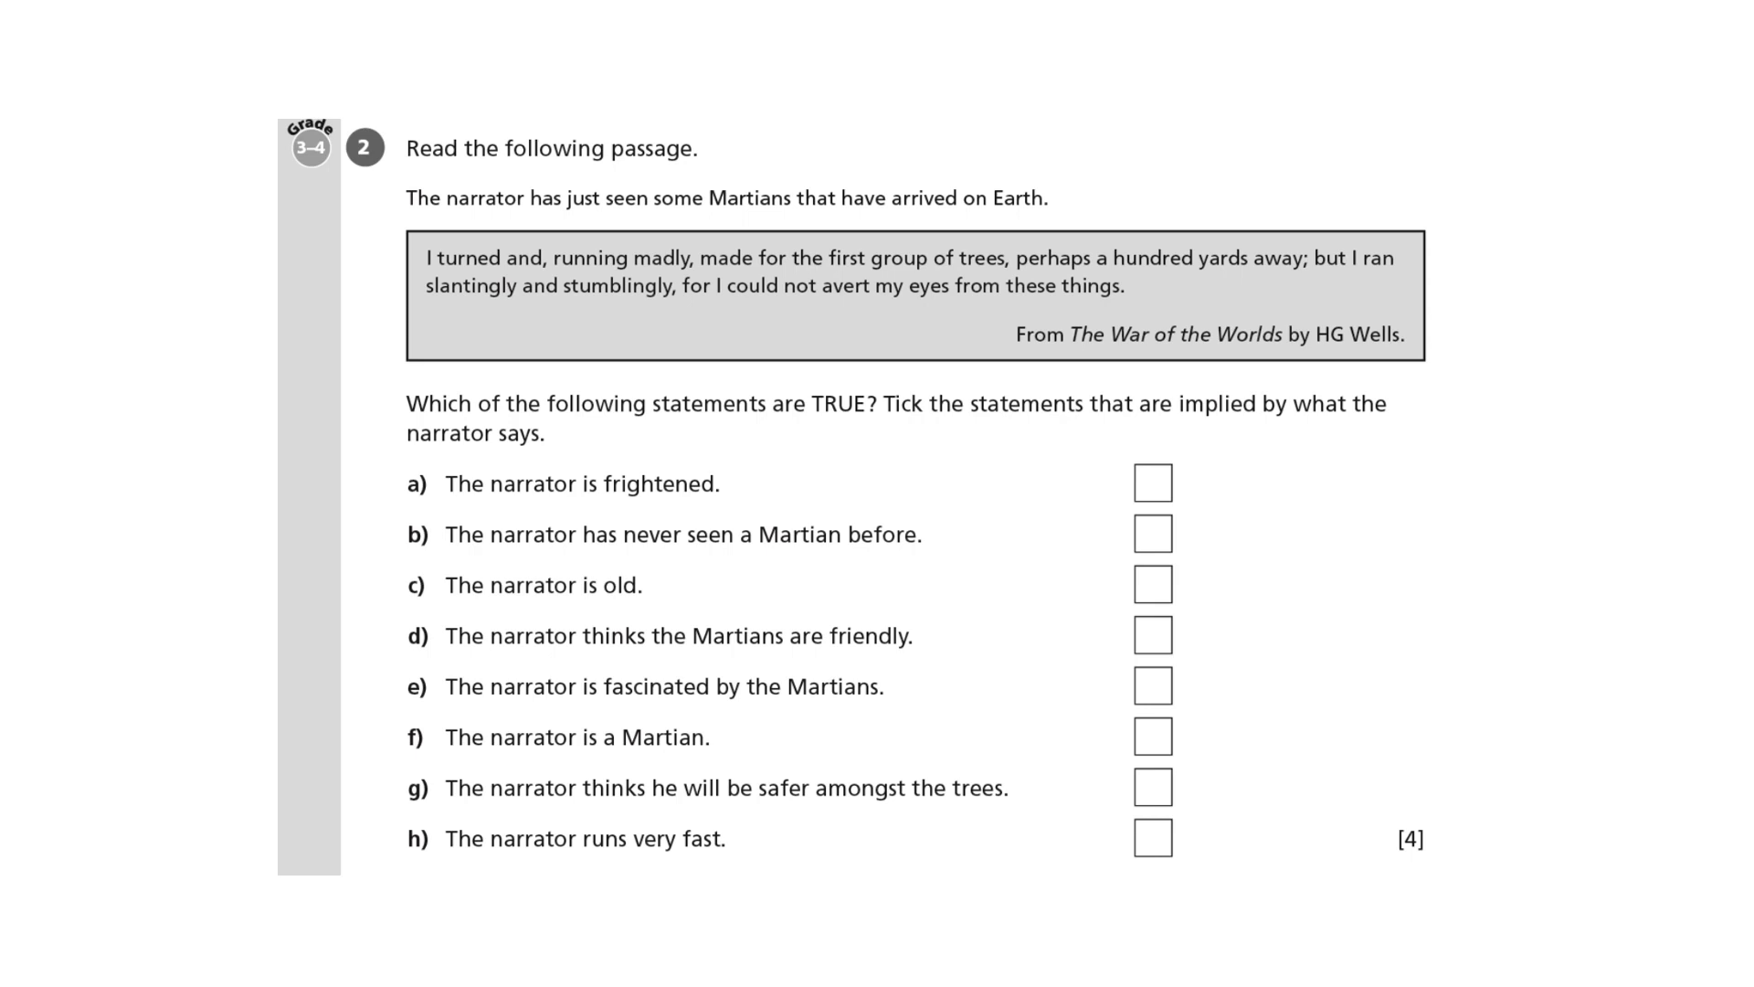
# Step: Reveal ticks on statements a (frightened) and b (never seen a Martian), crosses on c and d
pyautogui.click(1153, 482)
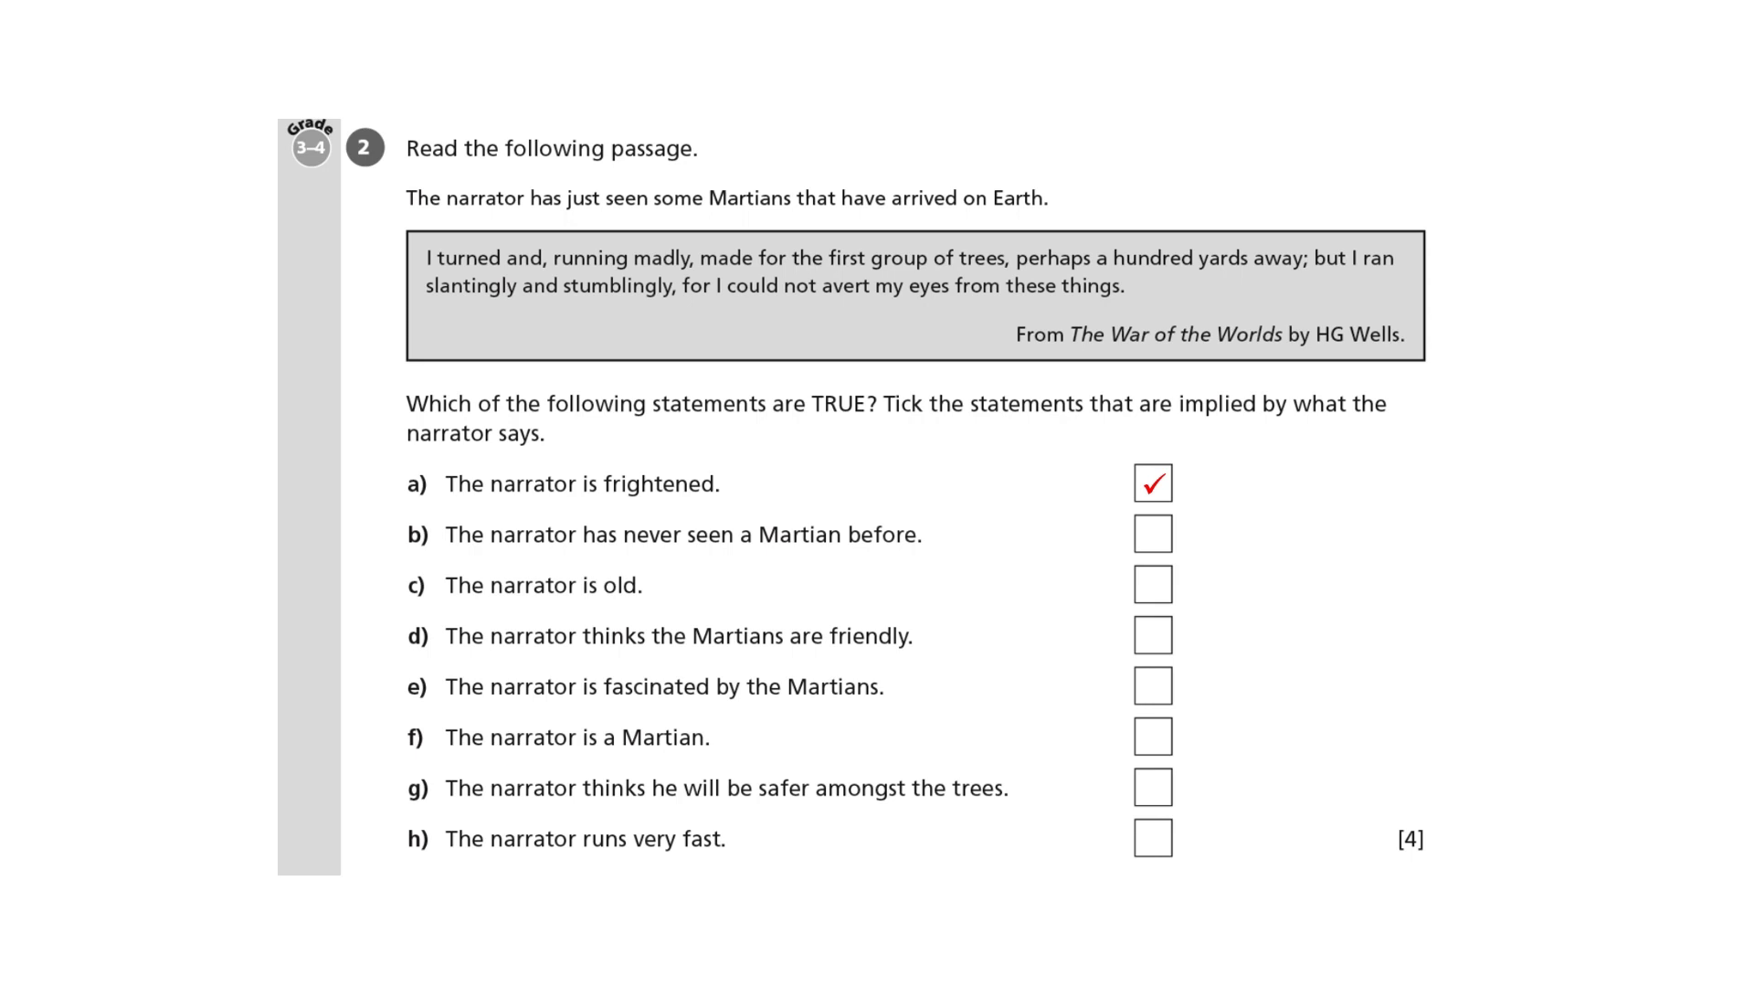
pyautogui.click(1153, 534)
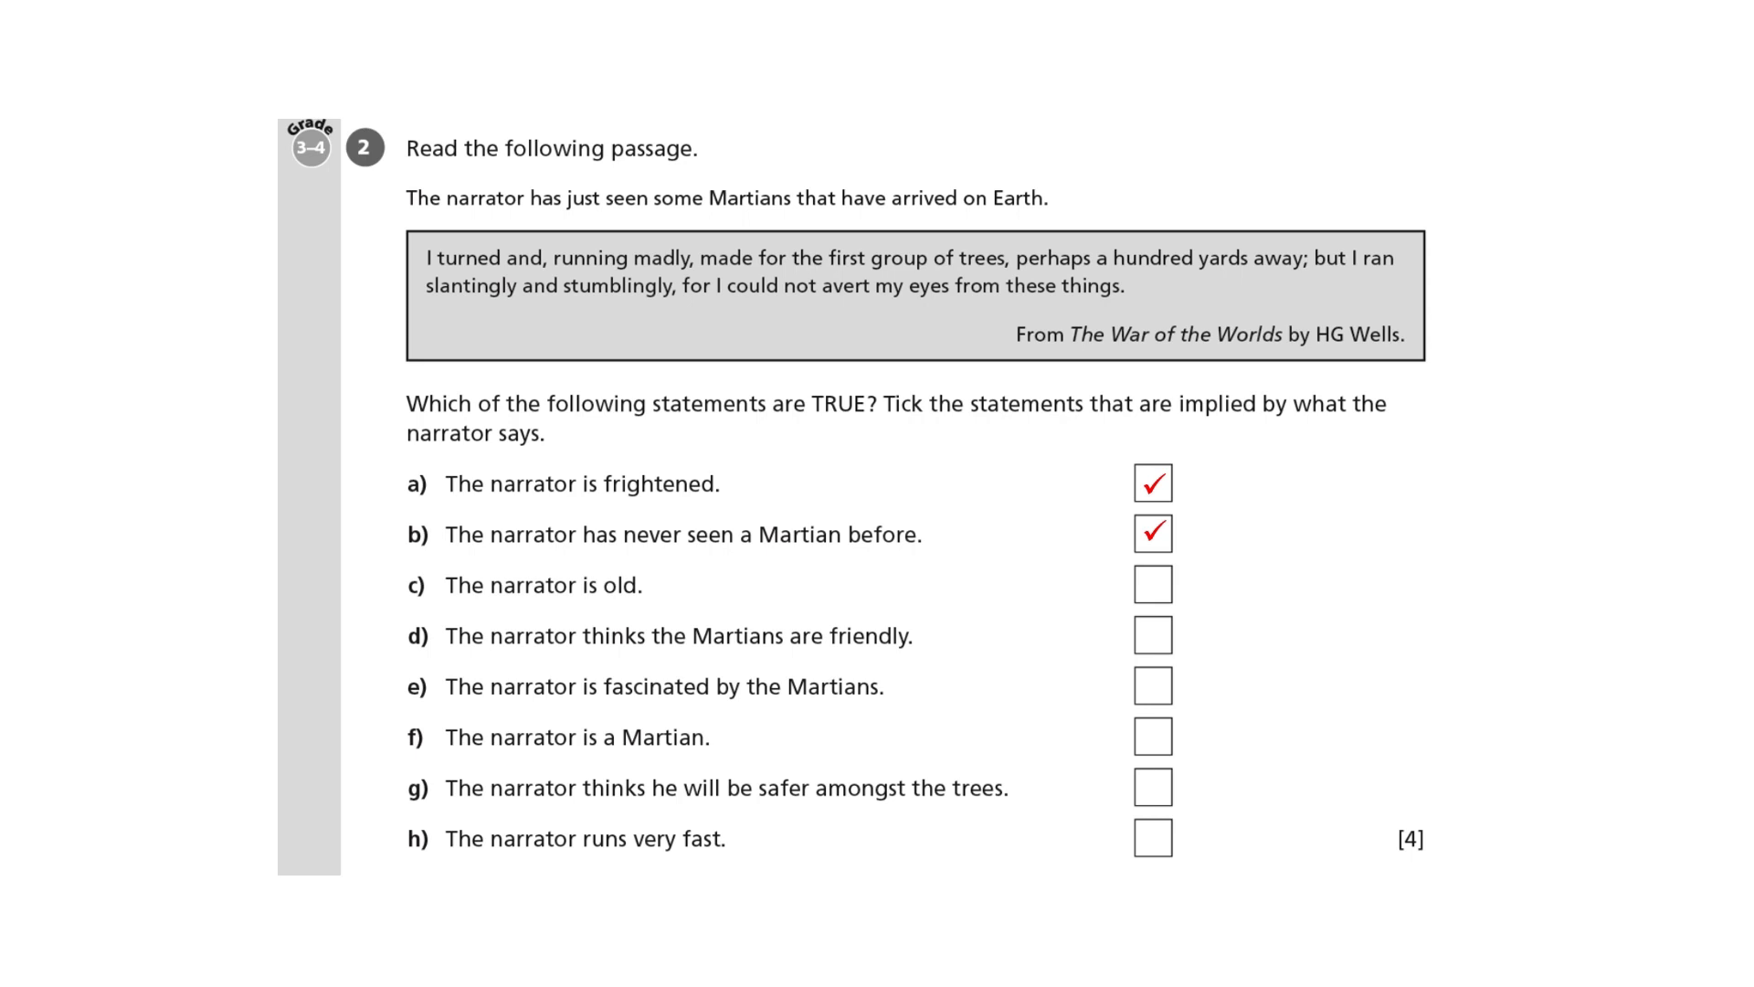
pyautogui.click(1151, 584)
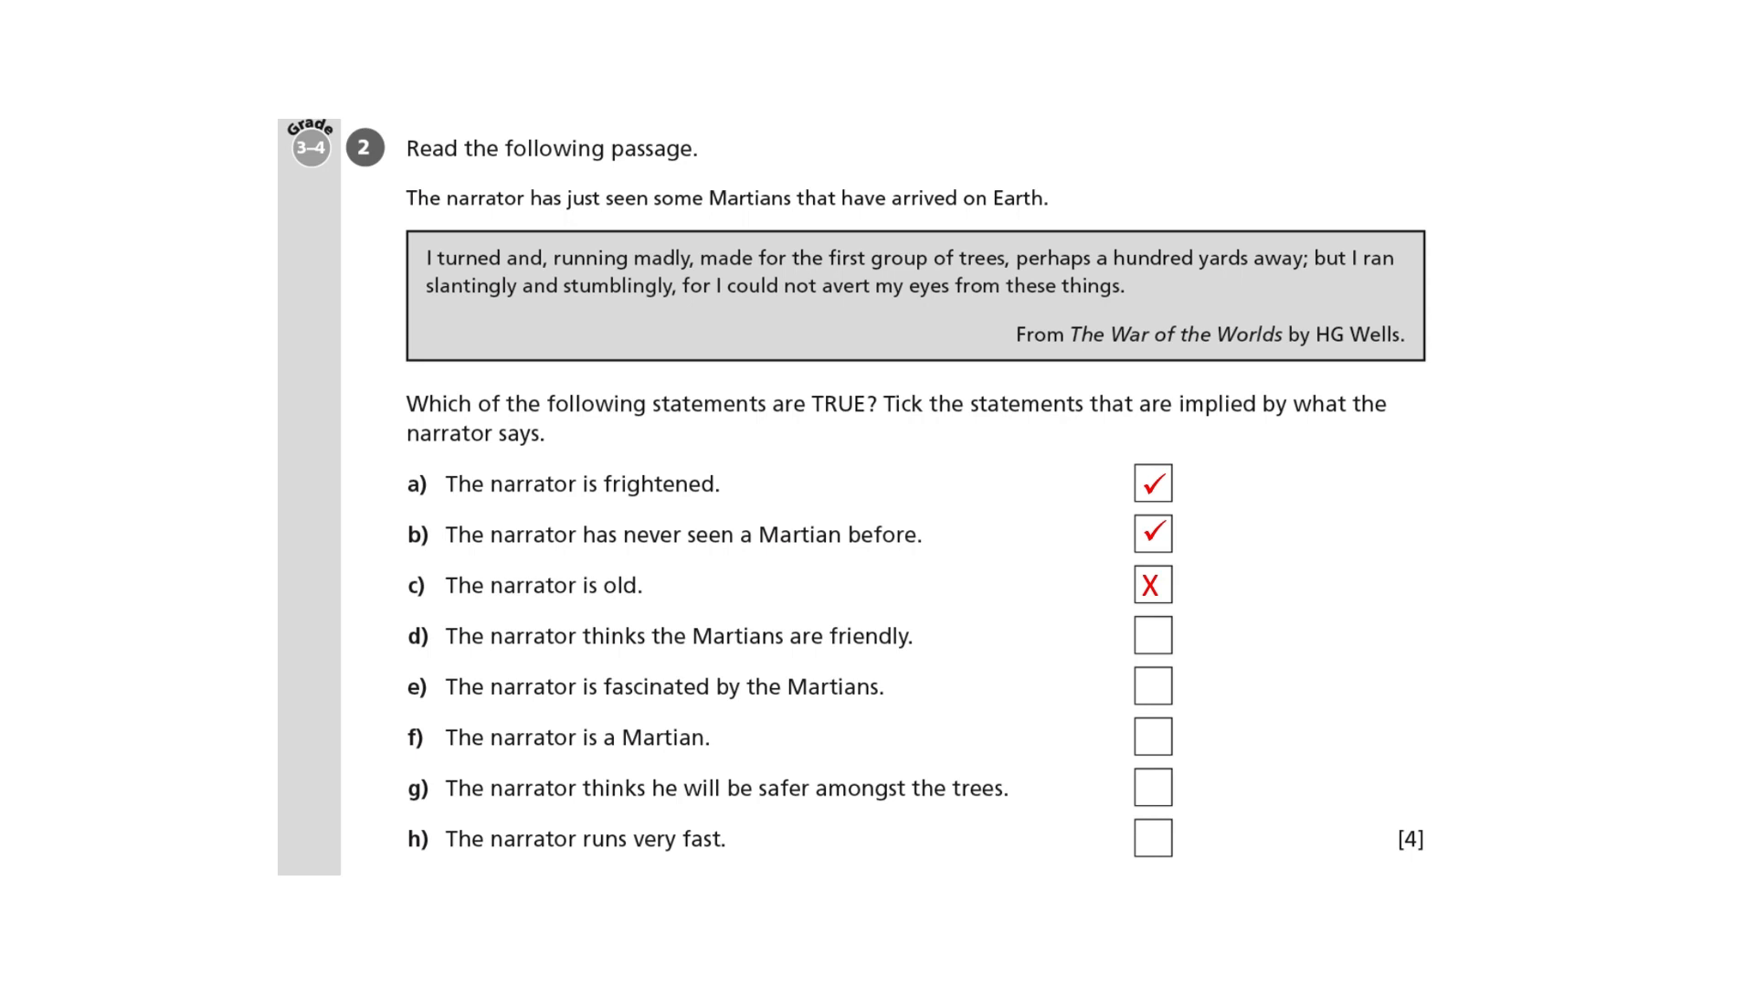
pyautogui.click(1152, 634)
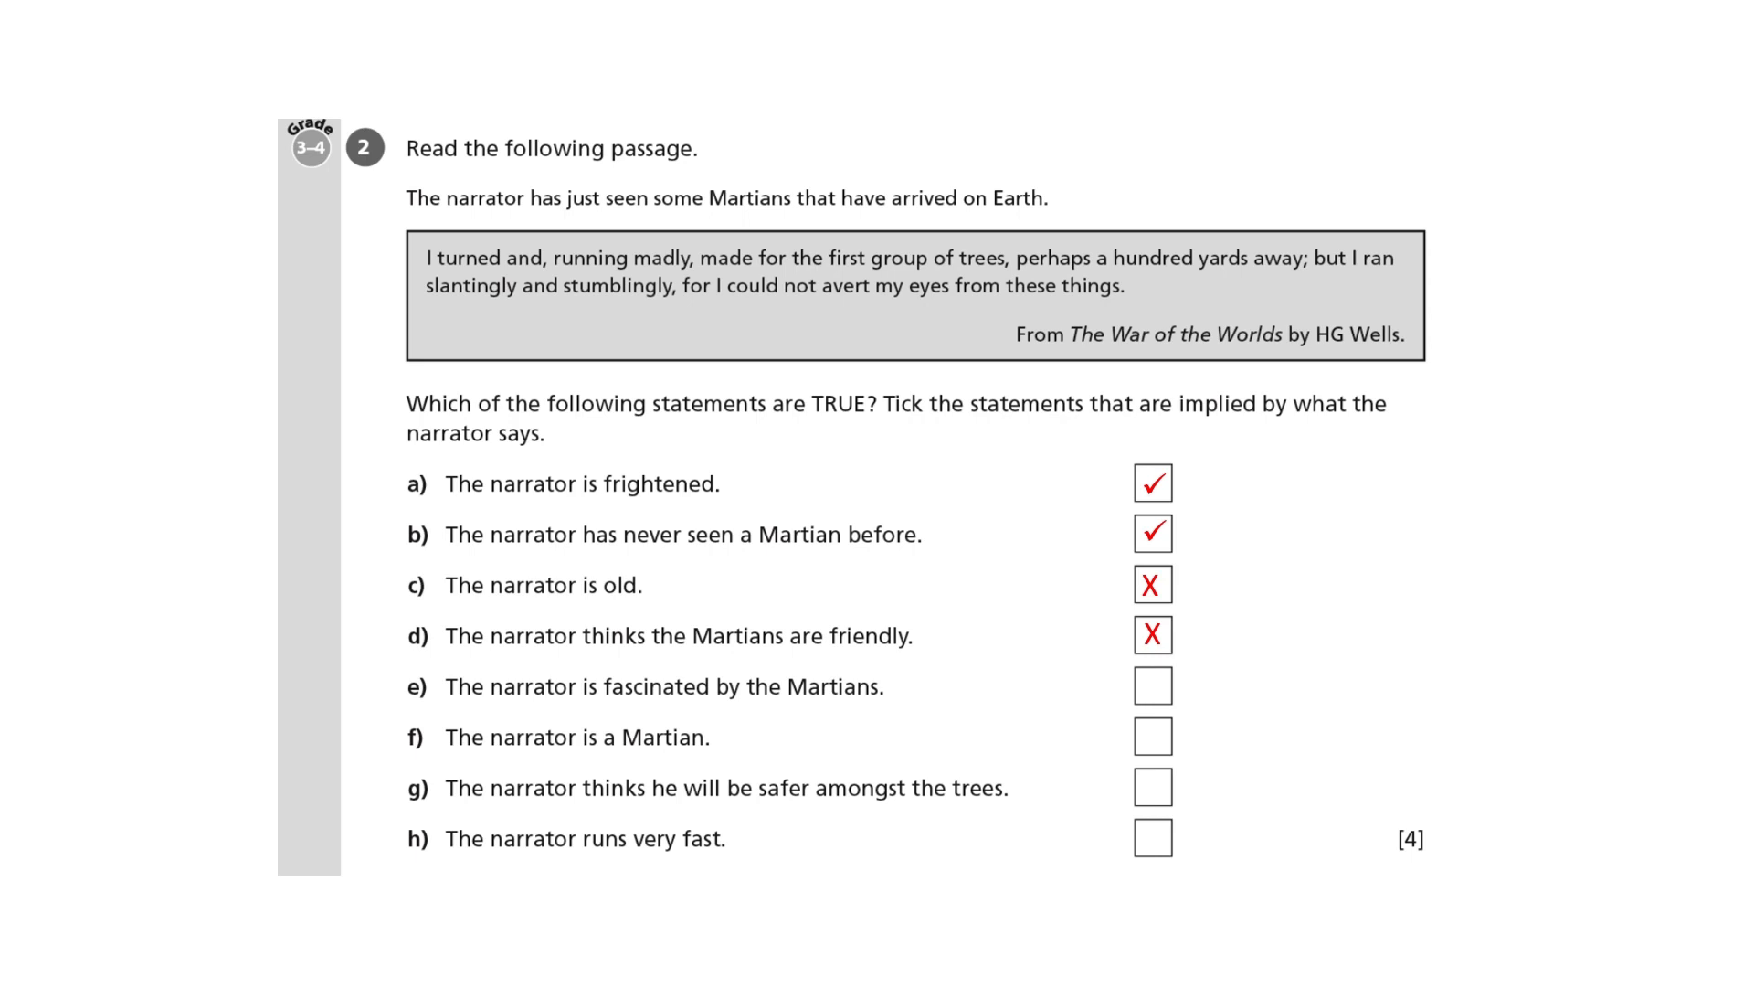
# Step: Reveal ticks on statements e (fascinated) and g (safer amongst trees), crosses on f and h
pyautogui.click(1153, 686)
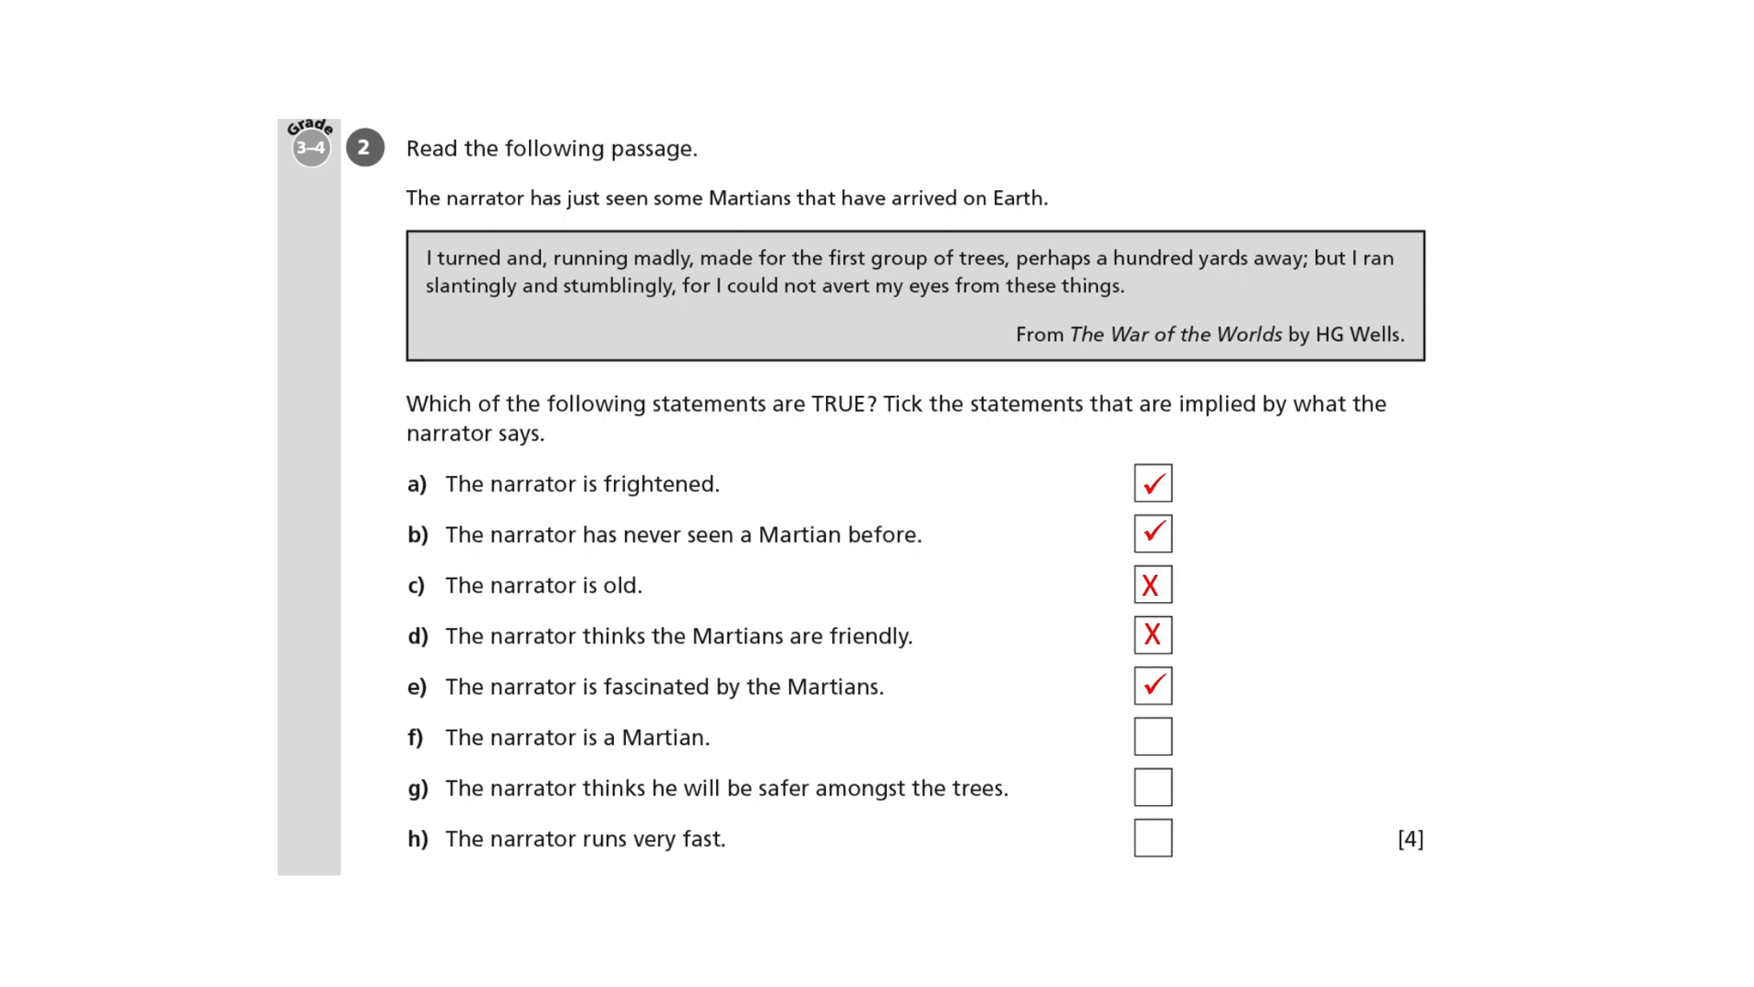
pyautogui.click(1152, 737)
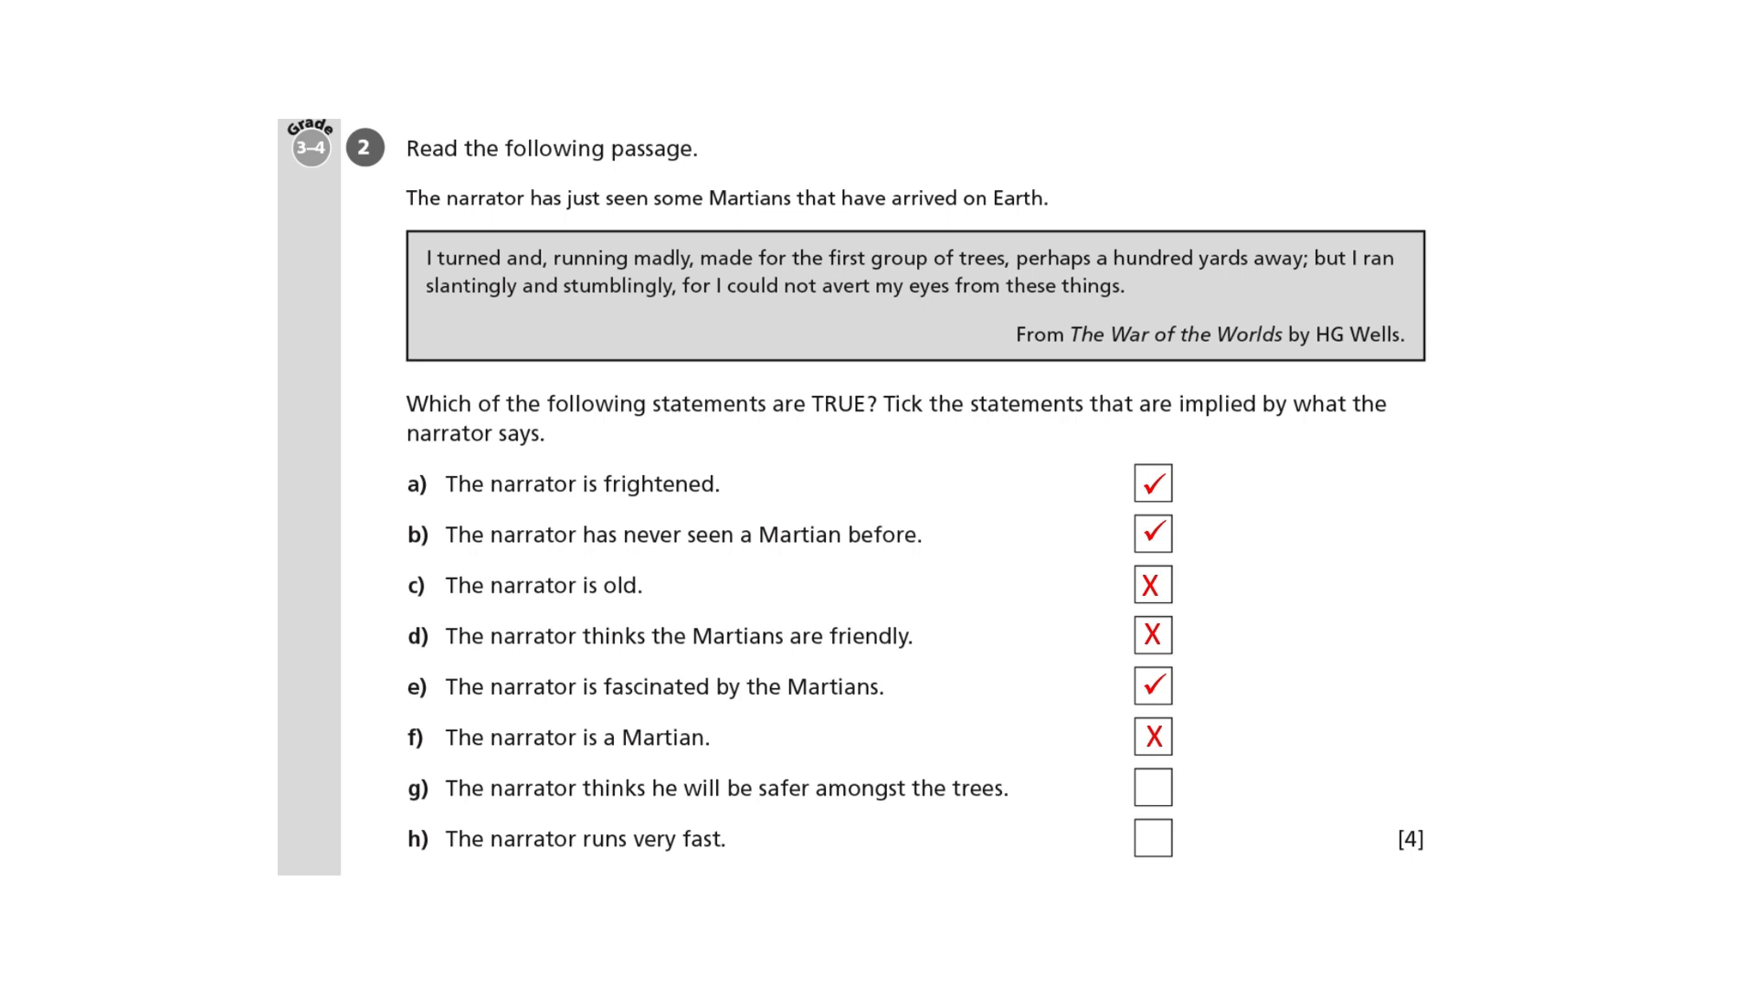
pyautogui.click(1153, 788)
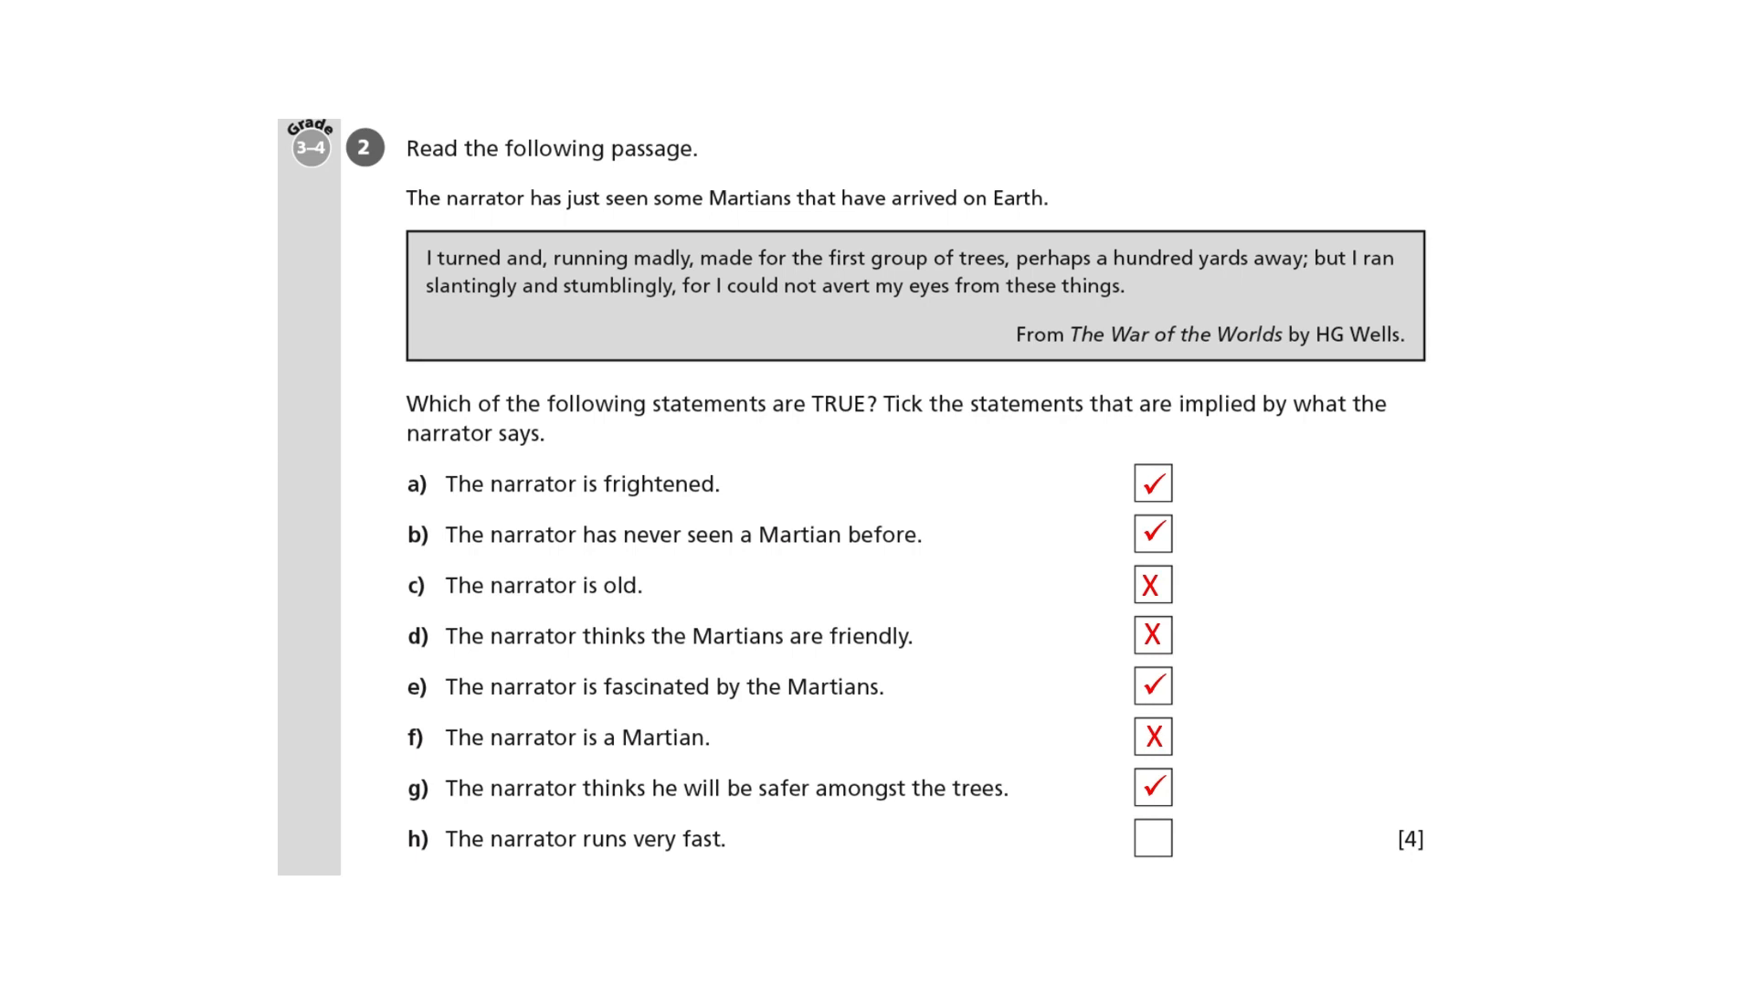
pyautogui.click(1153, 838)
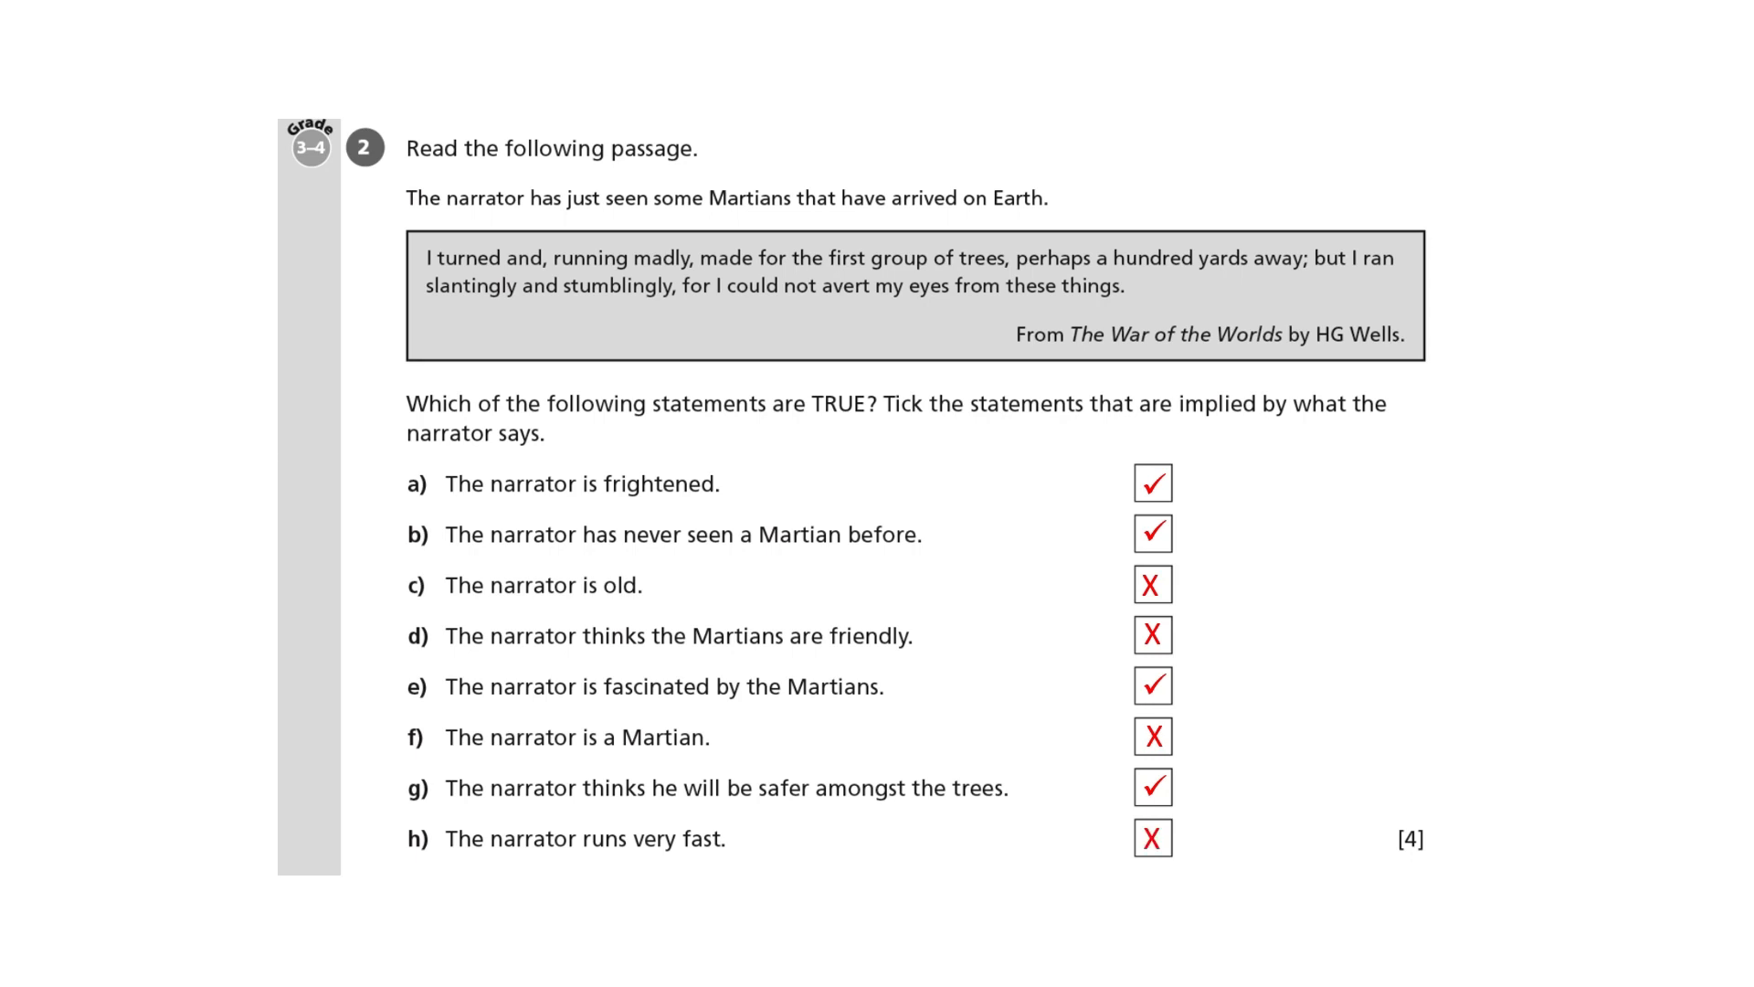